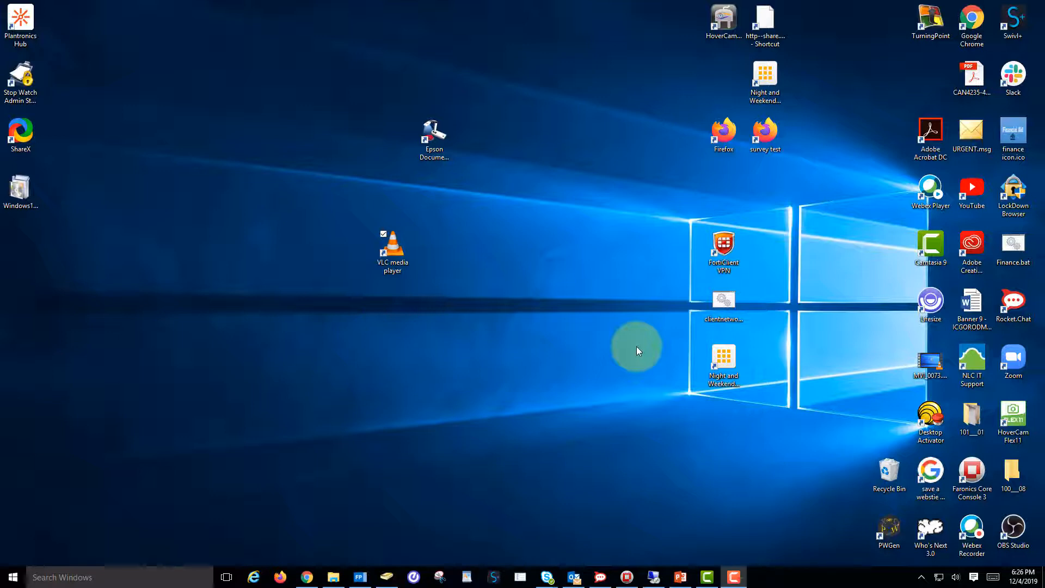
Launch VLC media player from the desktop shortcut.
left_click(392, 250)
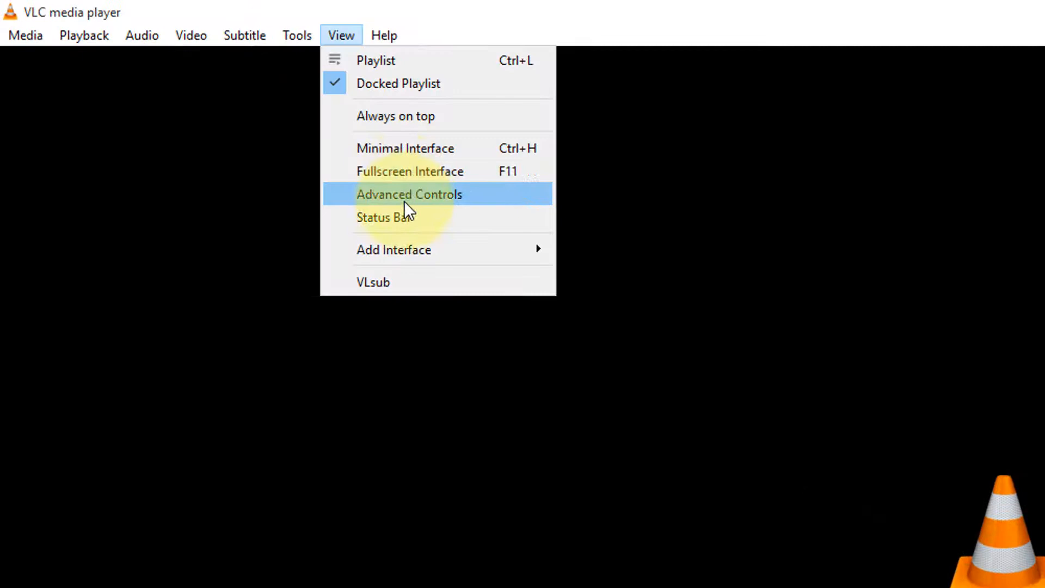
Bring up the Open Media dialog on its Capture Device tab.
left_click(409, 194)
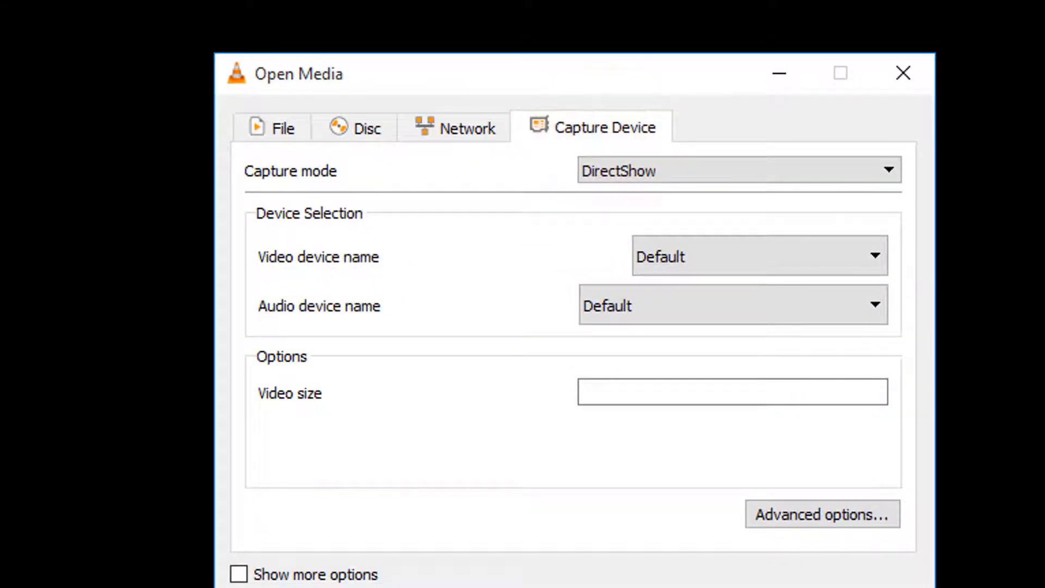
Keep DirectShow capture mode and choose HoverCam Solo8+ as the video device.
left_click(732, 169)
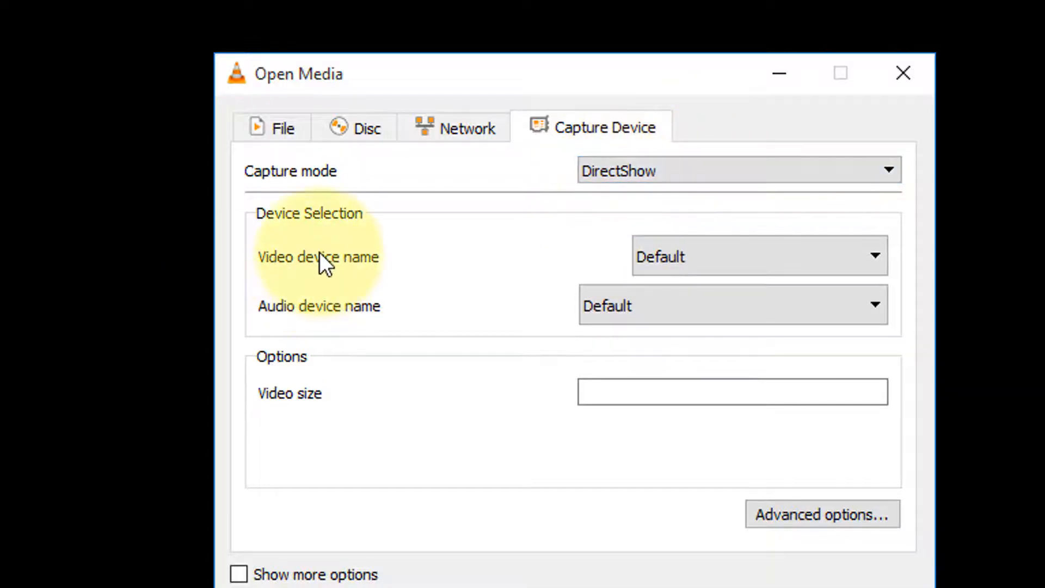
left_click(759, 256)
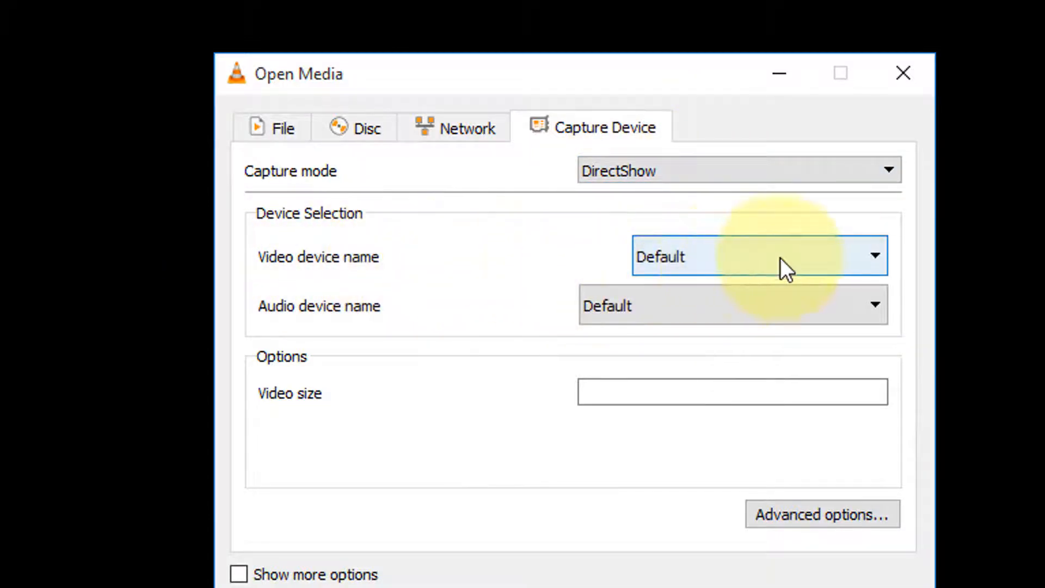
left_click(875, 254)
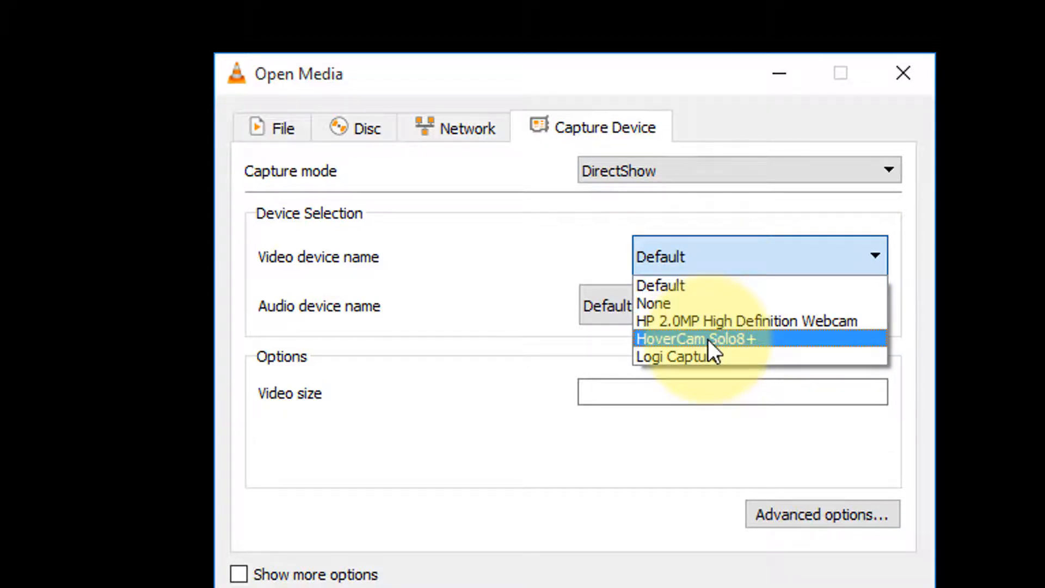
left_click(696, 338)
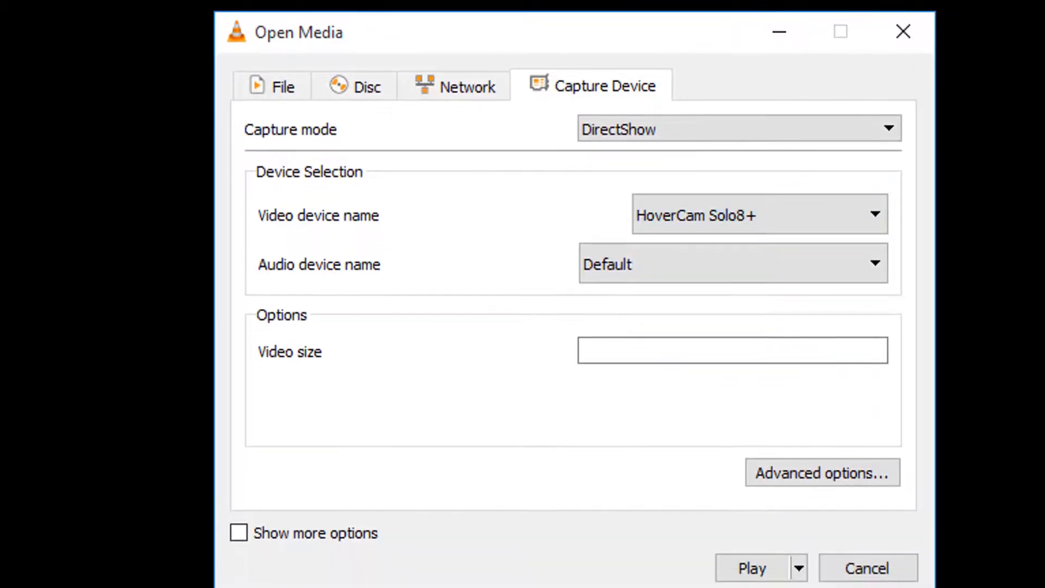